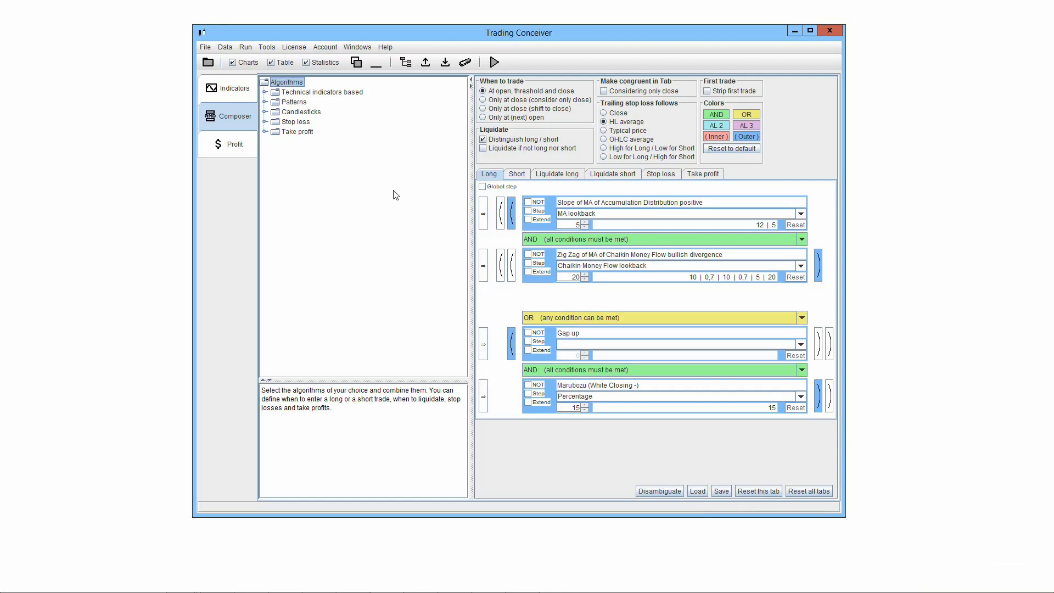
mouse_move(412, 188)
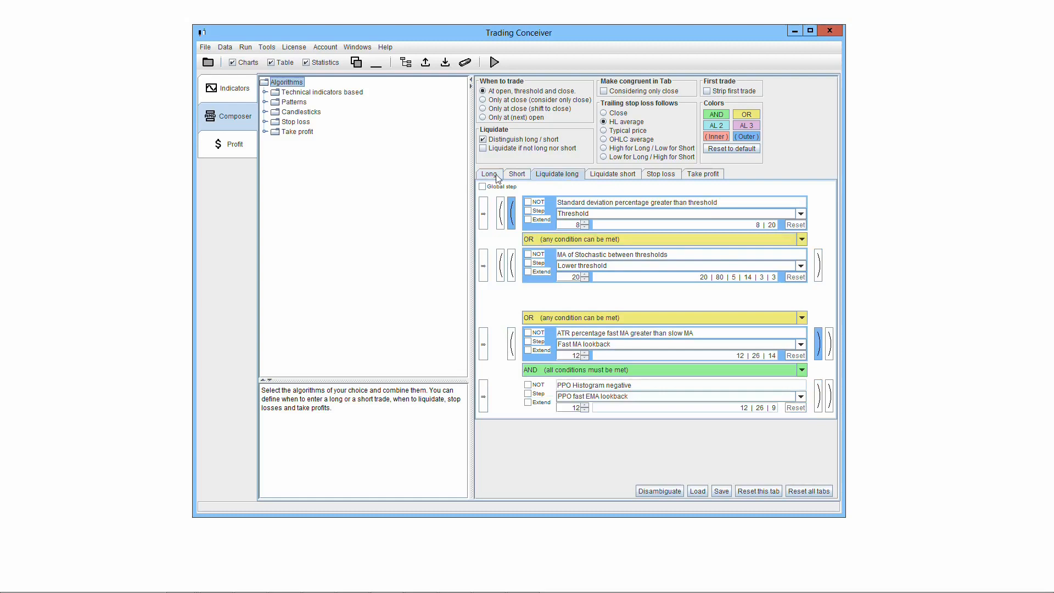
- Review the Short, Liquidate long, Liquidate short and Take profit rule sets in turn
left_click(516, 173)
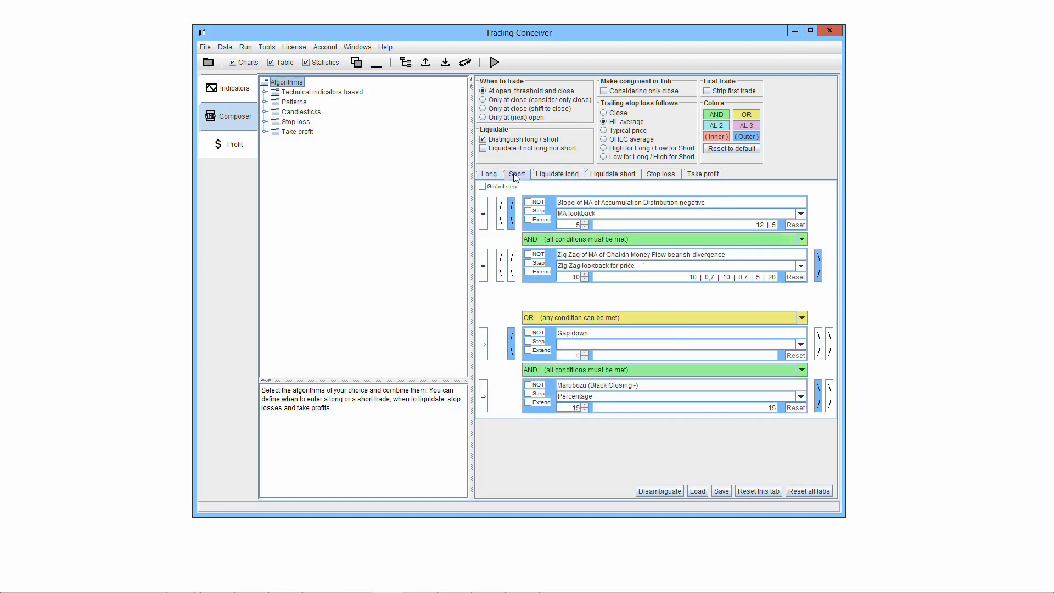
left_click(556, 174)
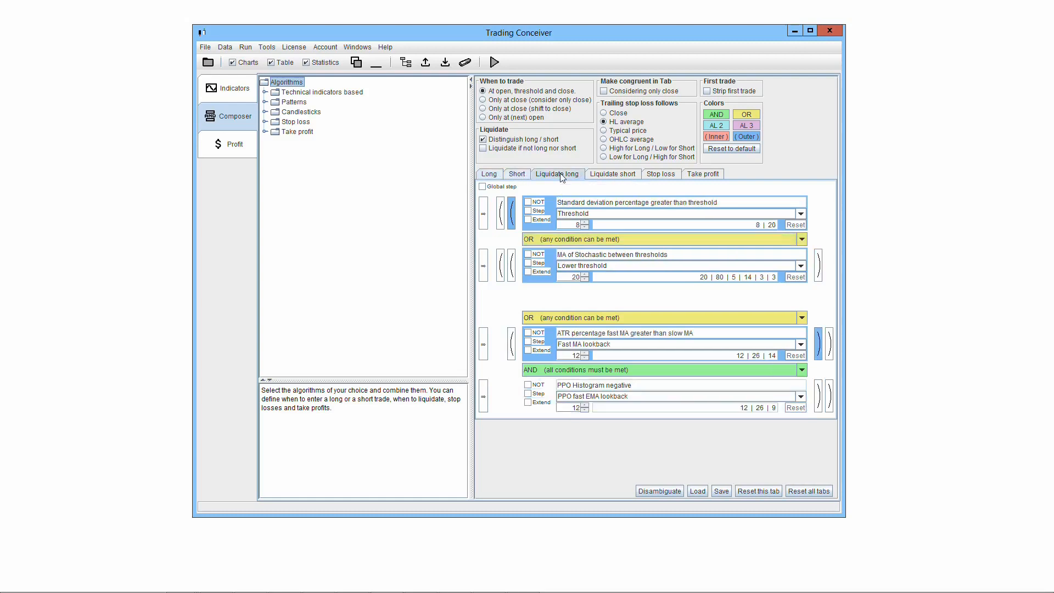
left_click(612, 174)
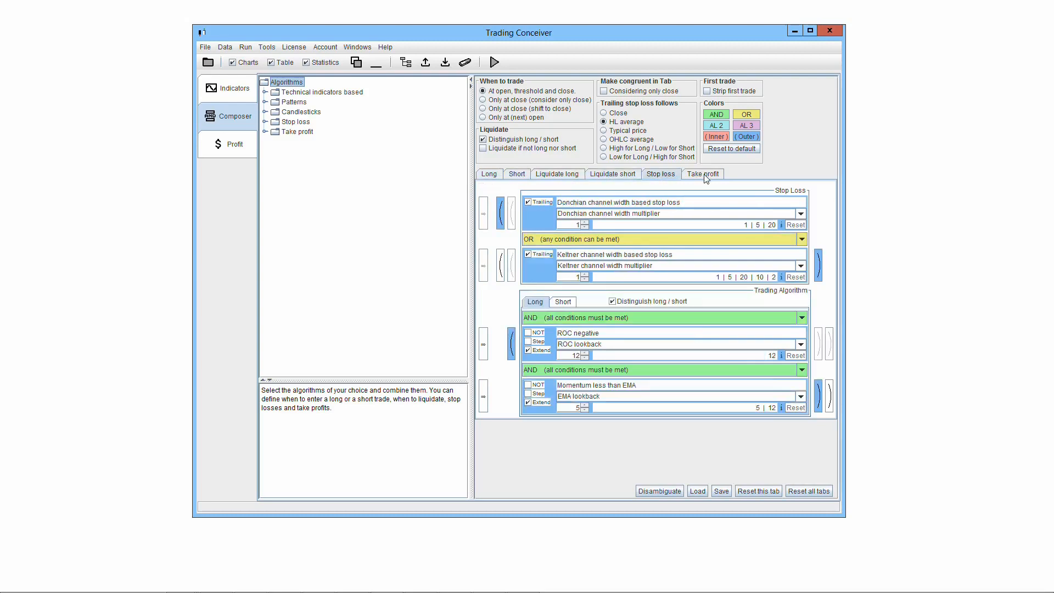
left_click(703, 174)
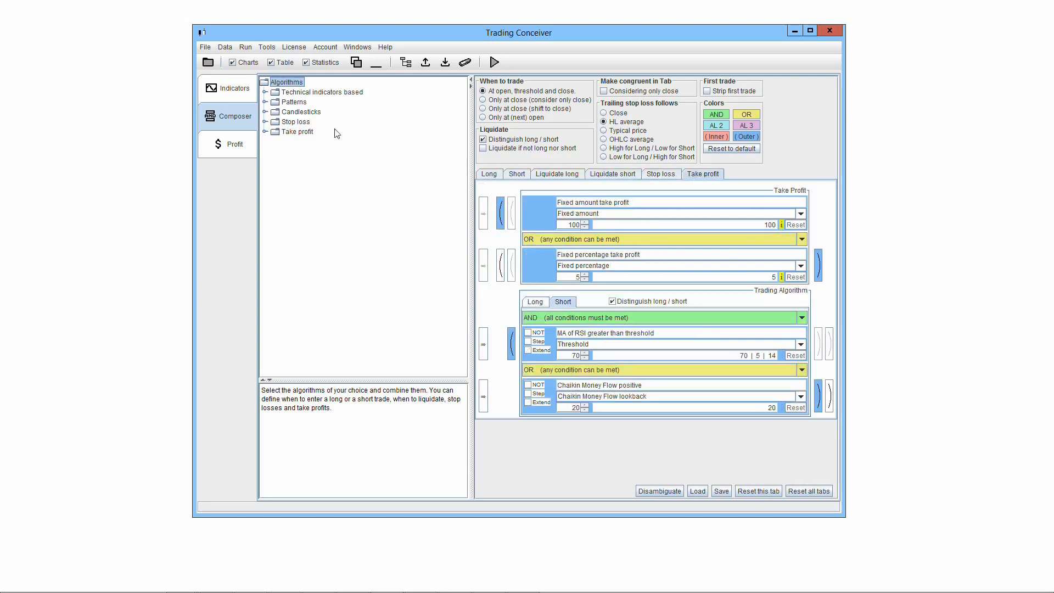
- Show descriptions of the Technical indicators, Patterns, Candlesticks, Stop loss and Take profit categories
left_click(321, 92)
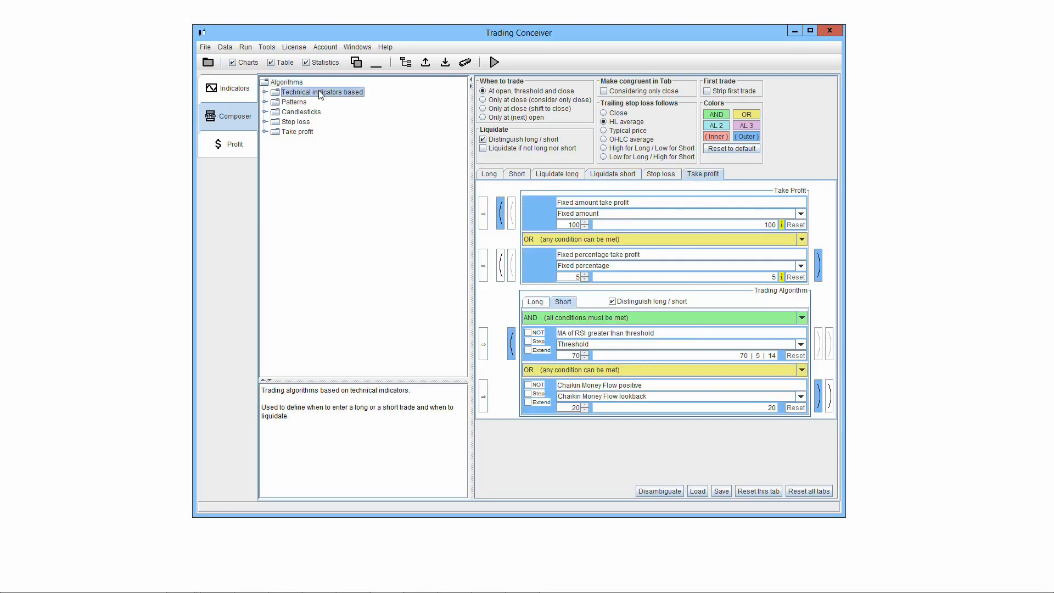
left_click(293, 102)
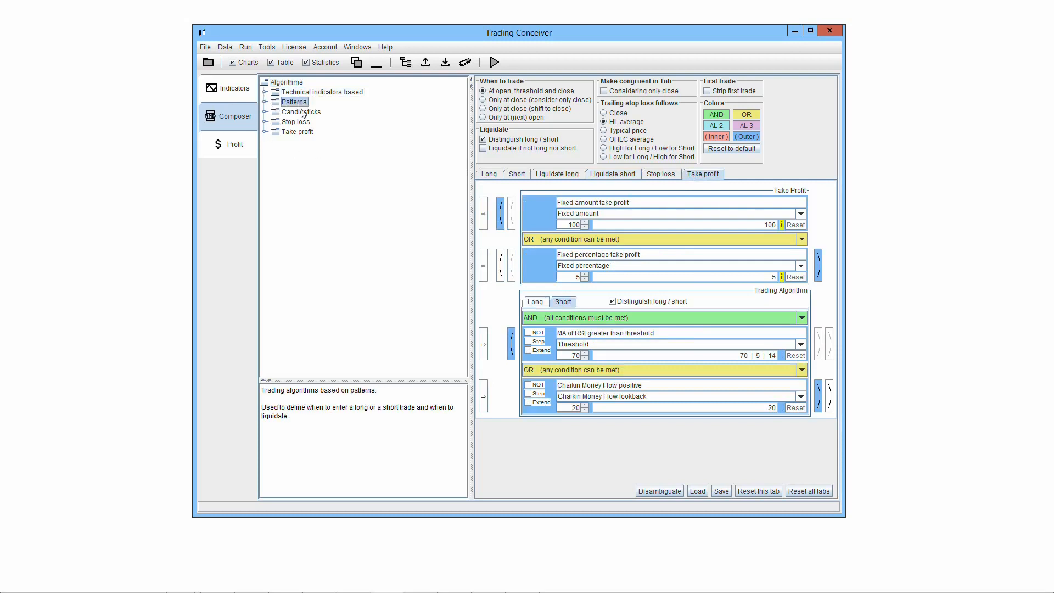
left_click(302, 111)
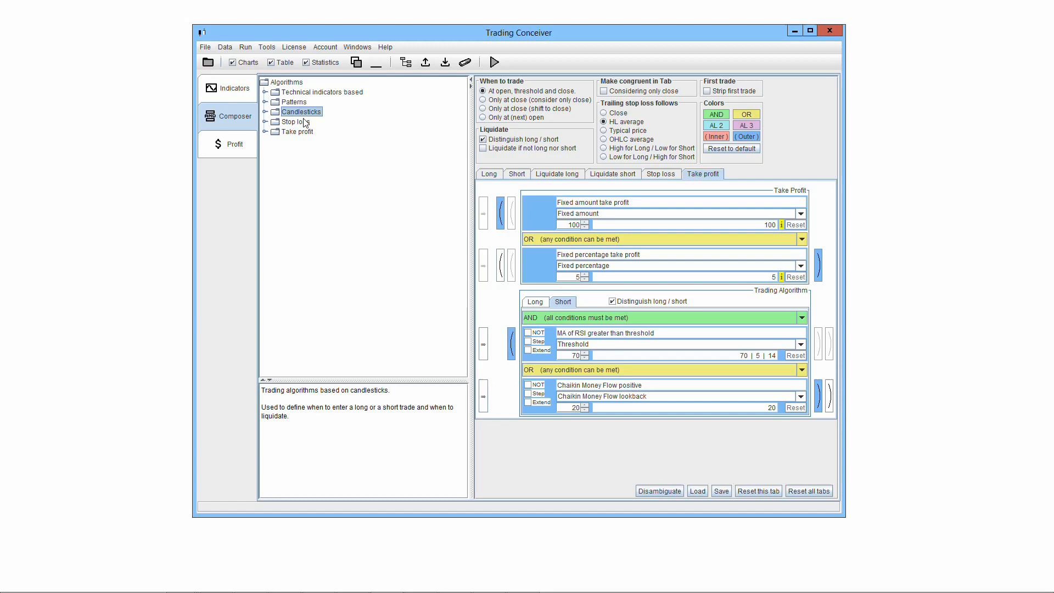
left_click(296, 122)
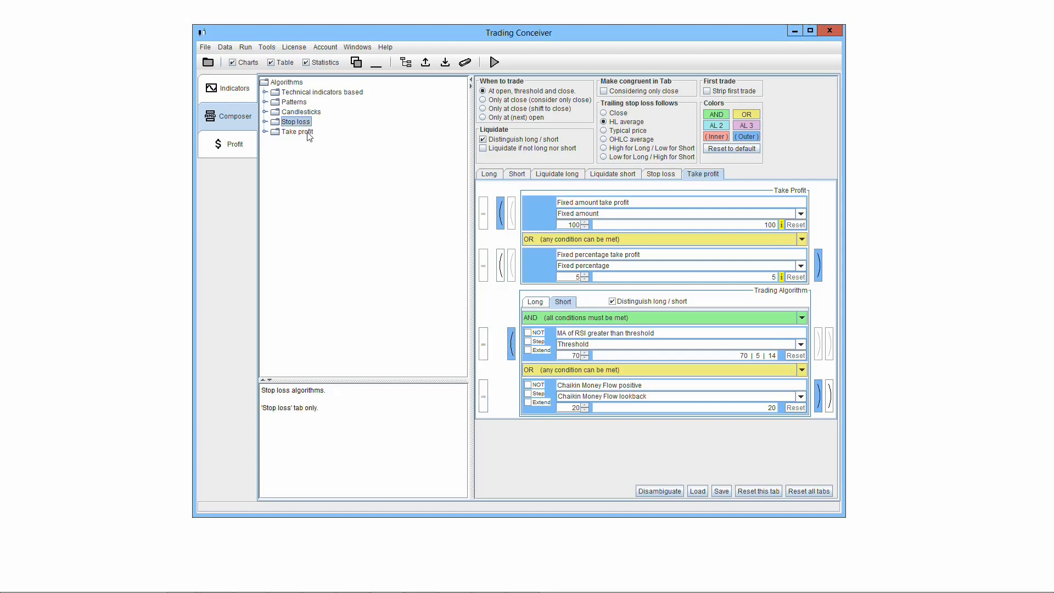
left_click(297, 131)
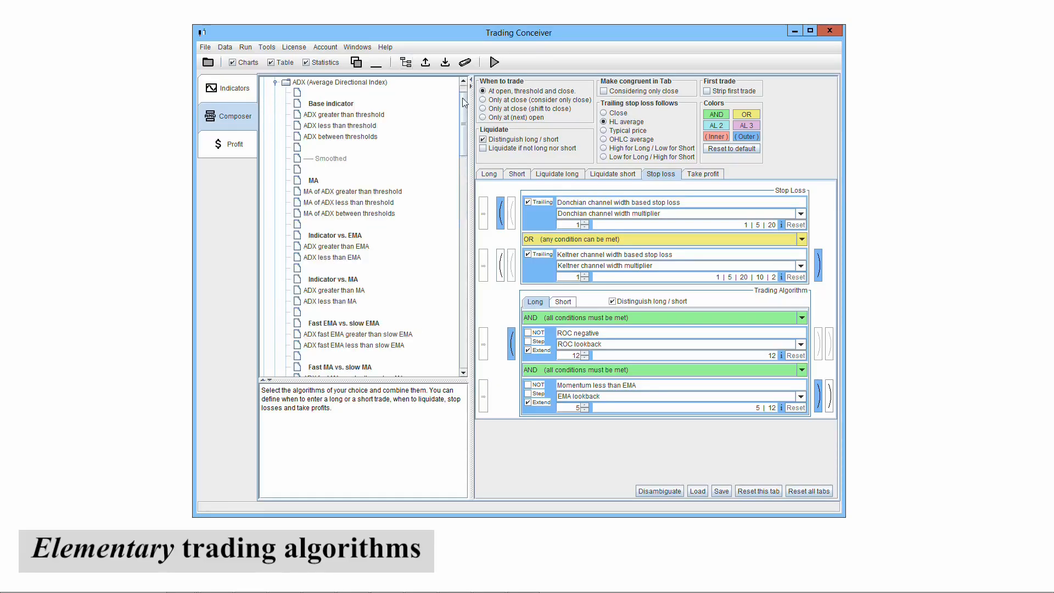
scroll("down", 3)
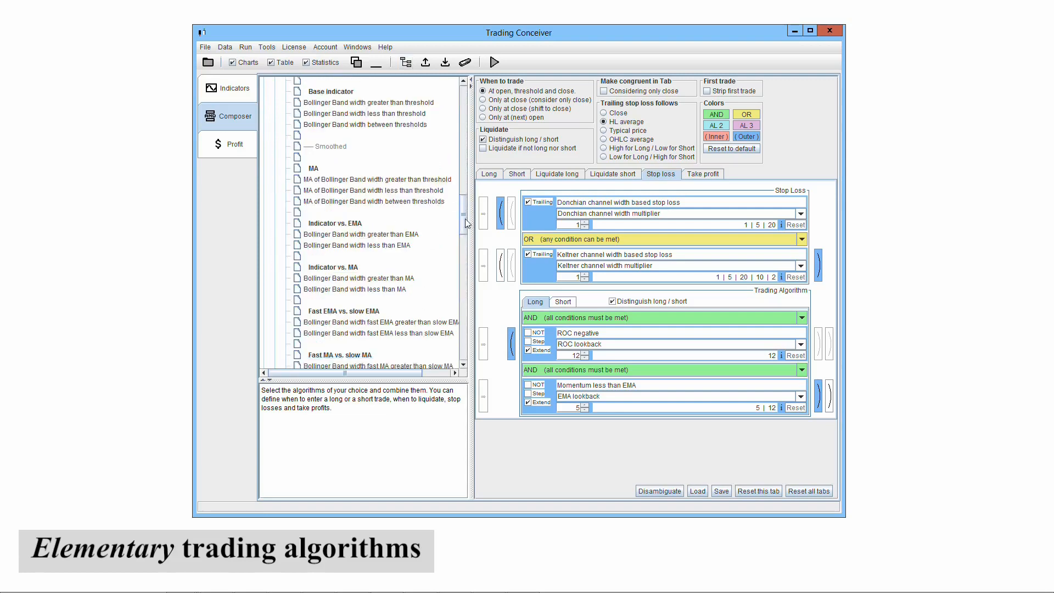
scroll("down", 3)
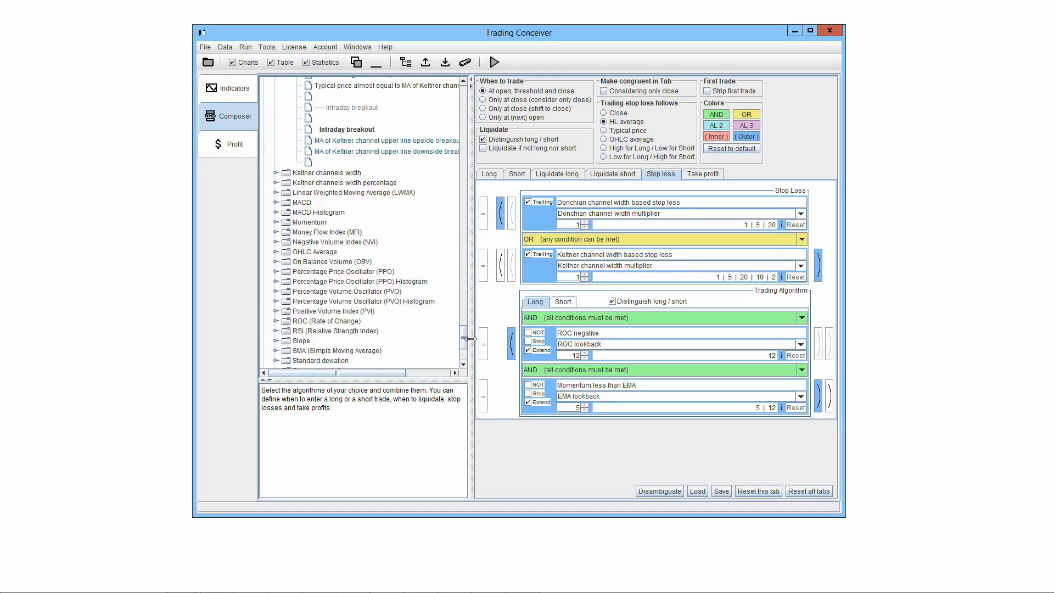
scroll("down", 3)
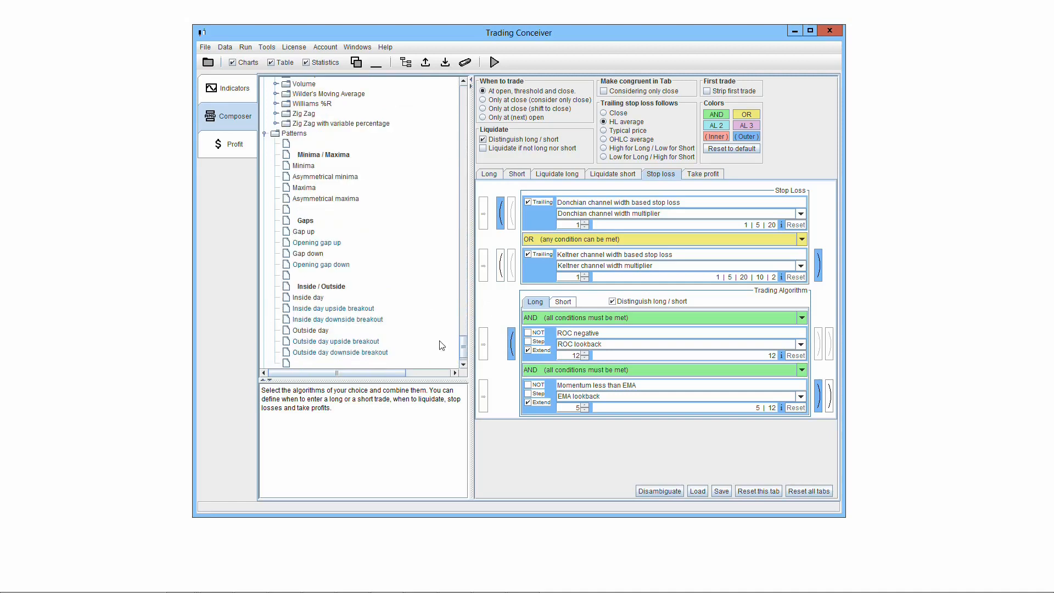
scroll("down", 3)
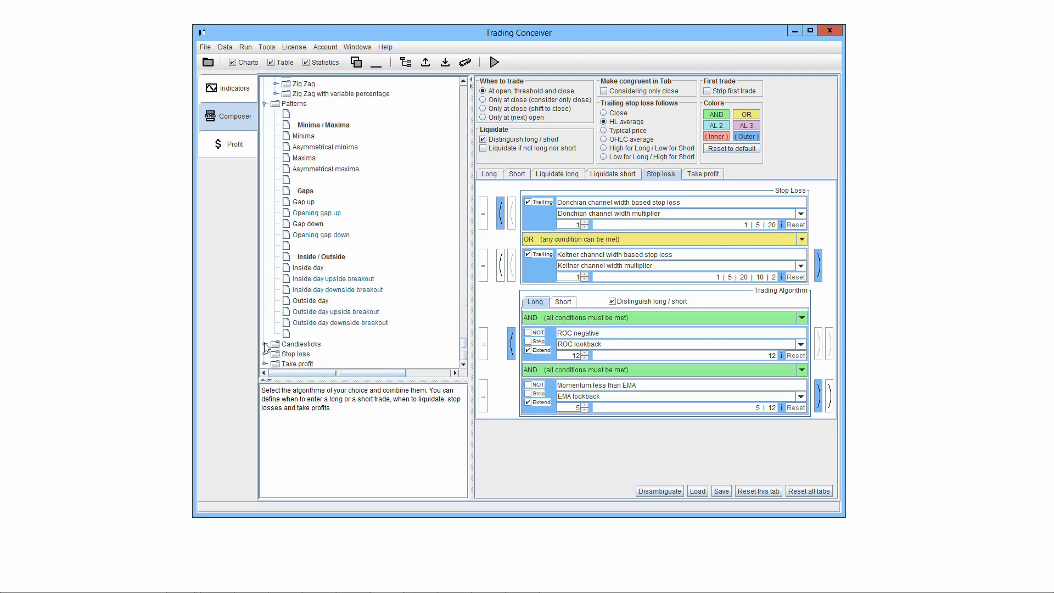
scroll("down", 3)
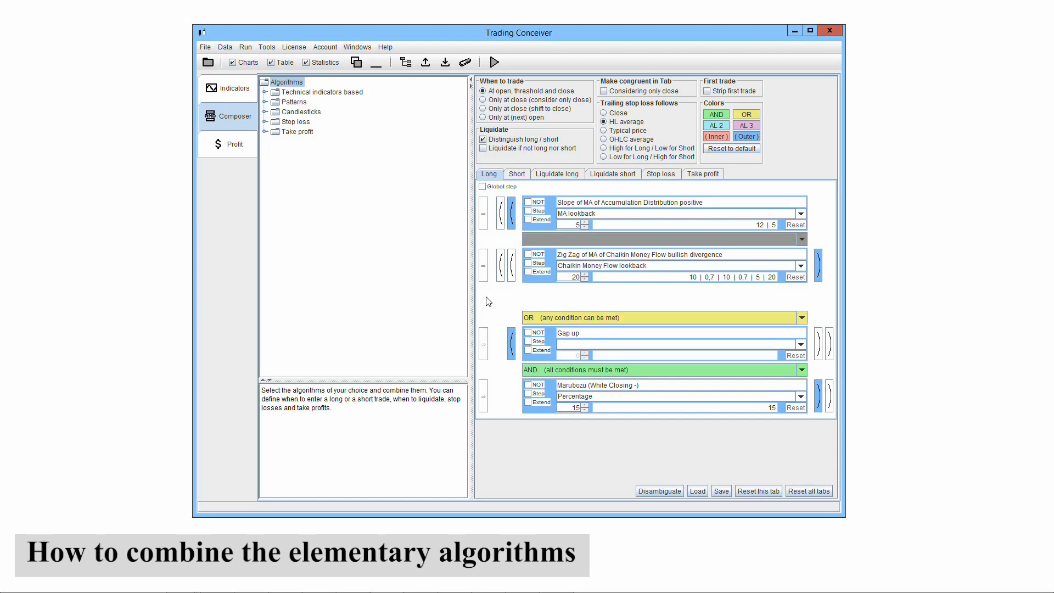
mouse_move(494, 301)
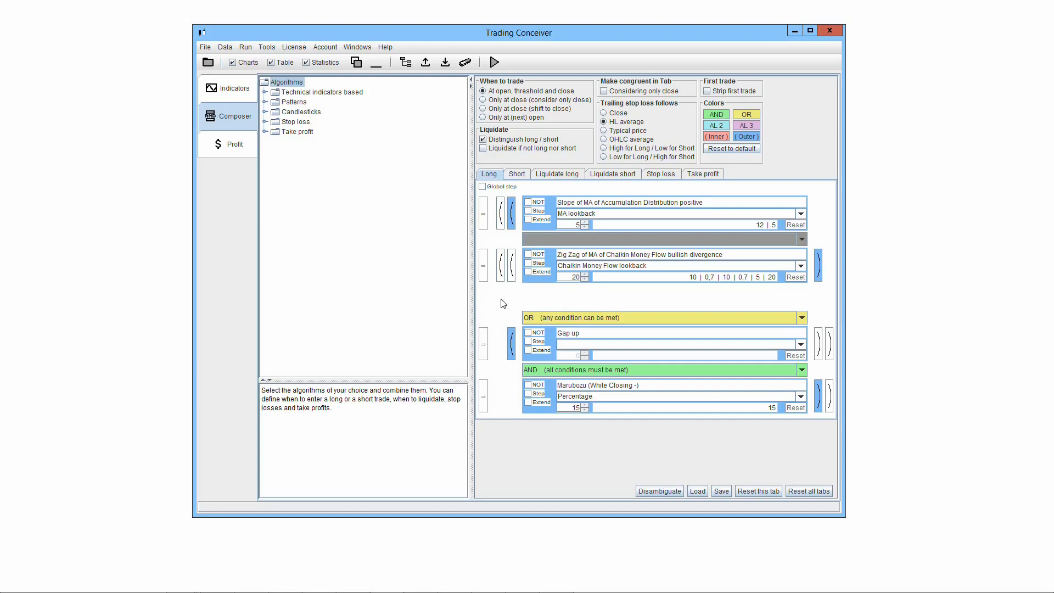
mouse_move(541, 384)
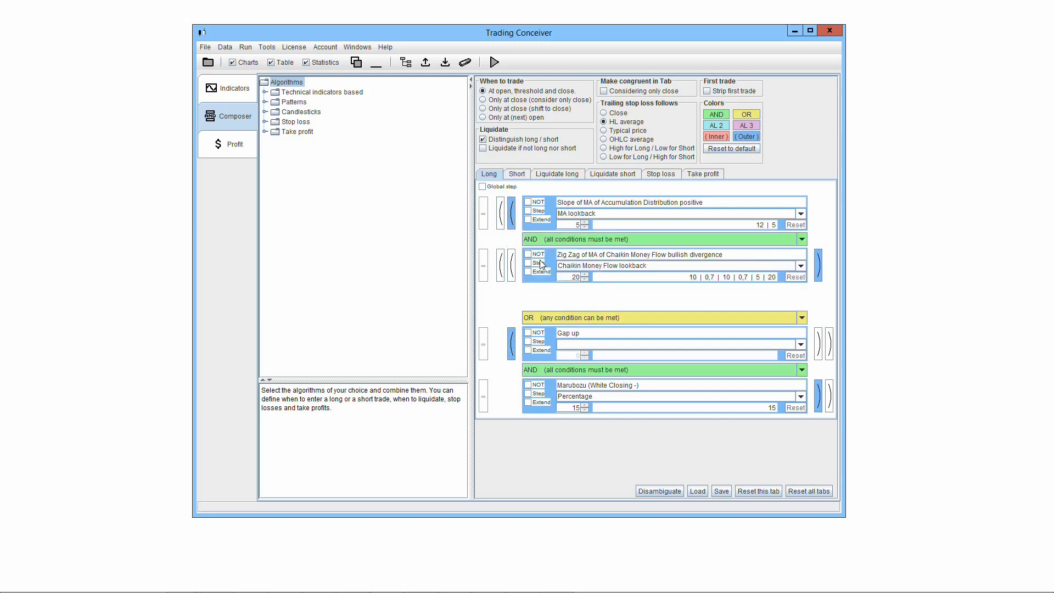
mouse_move(631, 239)
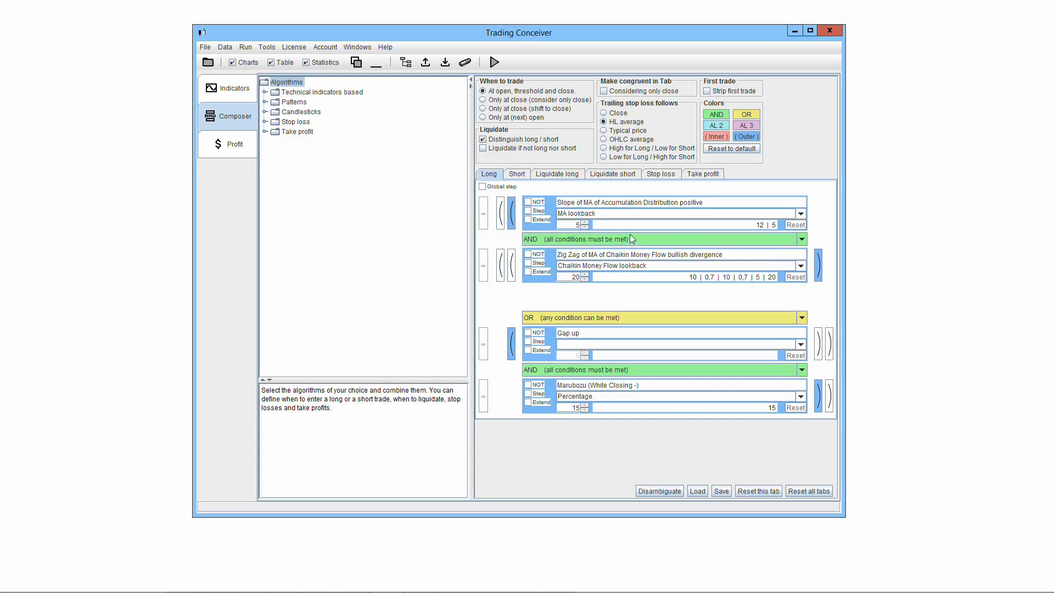
- View the Liquidate short rules, then switch to check the long entry rules
left_click(612, 174)
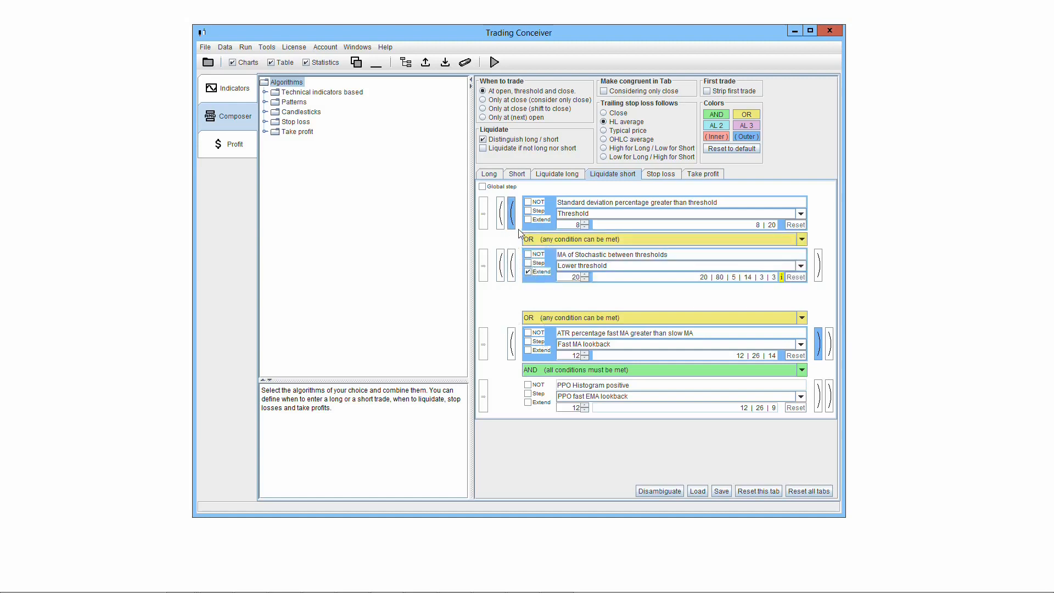
left_click(557, 174)
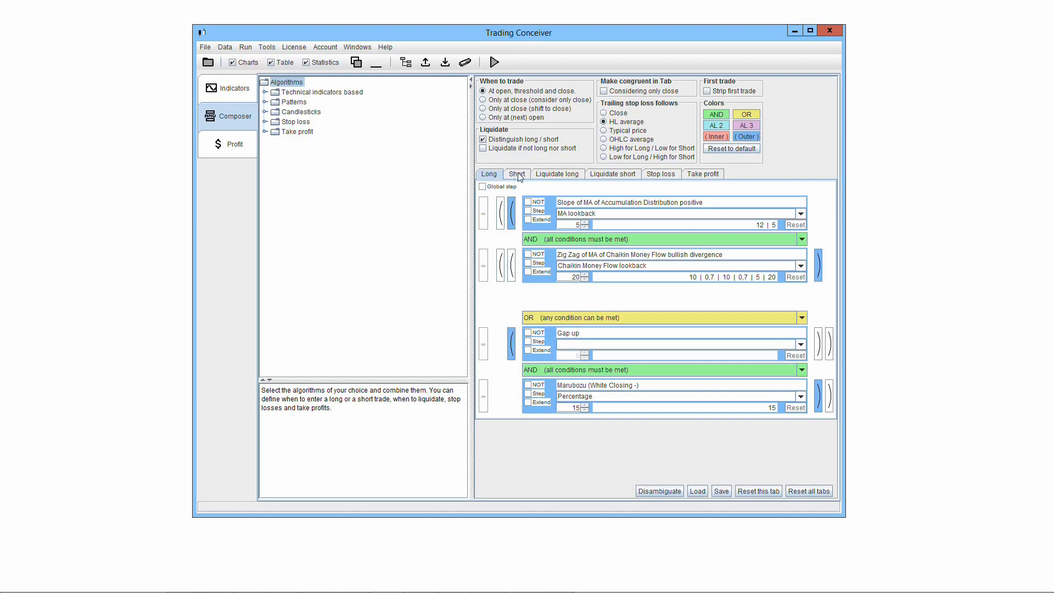
- Revisit the long-liquidation, short-liquidation, stop-loss and take-profit rule sets
left_click(557, 173)
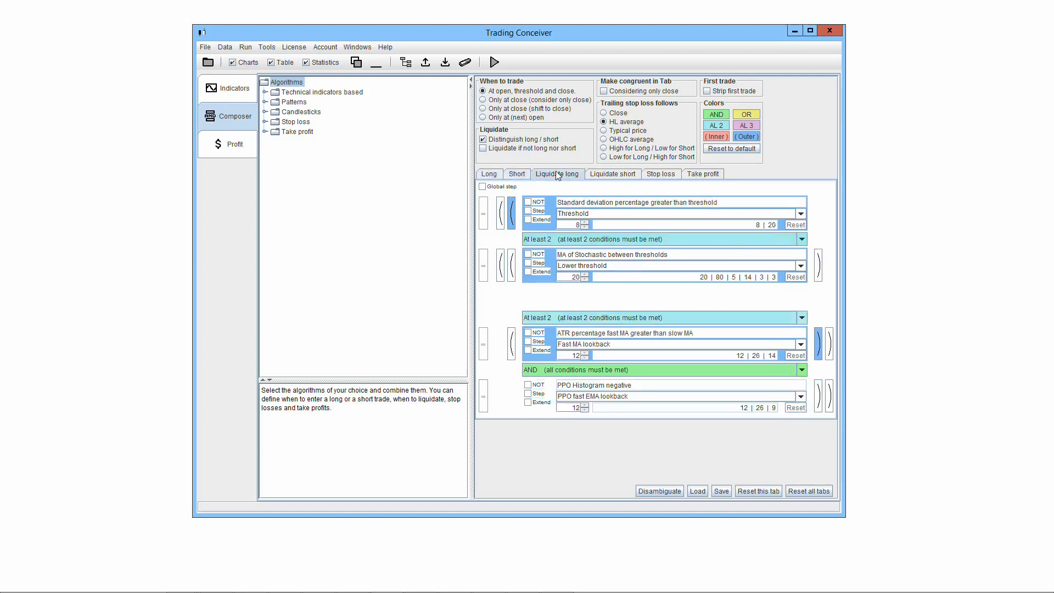
left_click(612, 174)
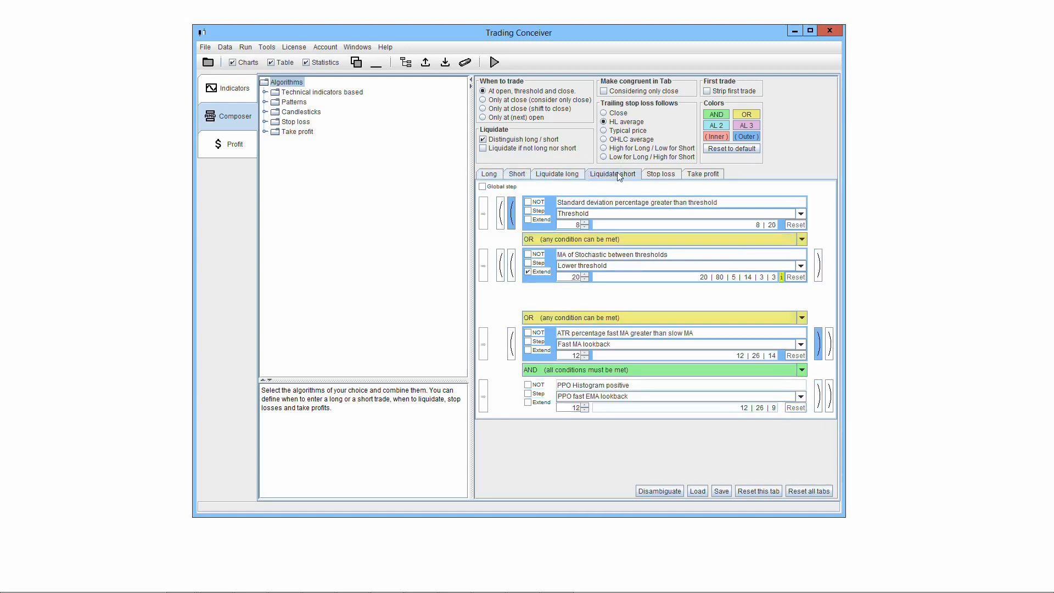
left_click(660, 173)
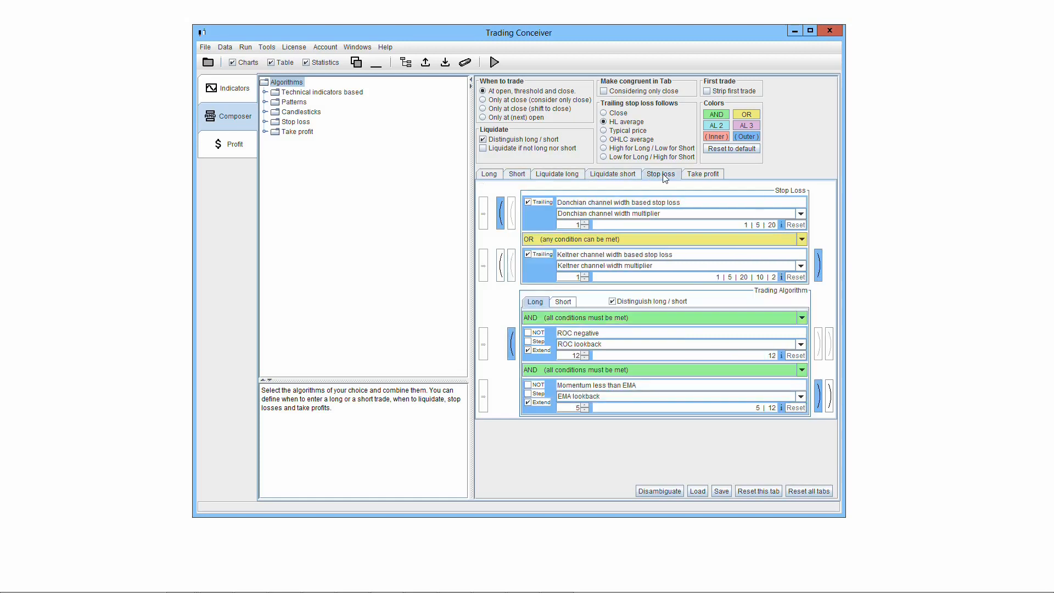
left_click(702, 173)
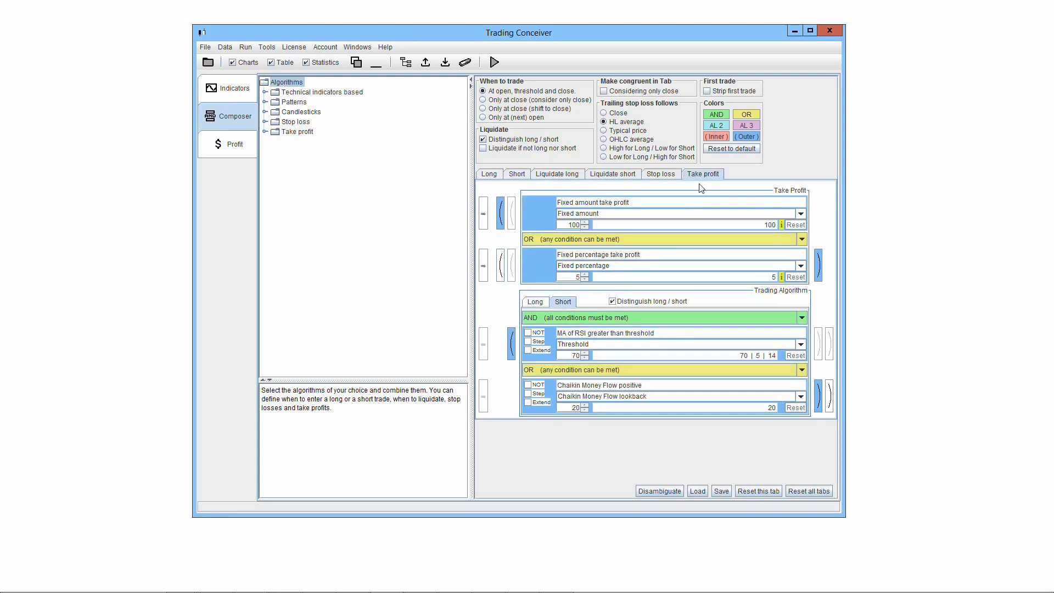
mouse_move(731, 183)
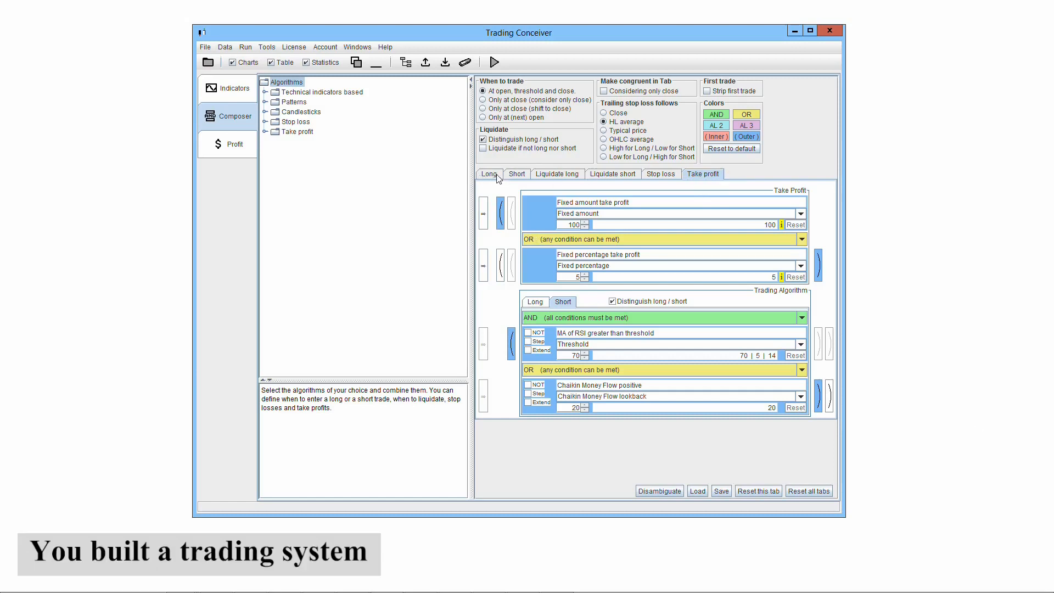
mouse_move(489, 186)
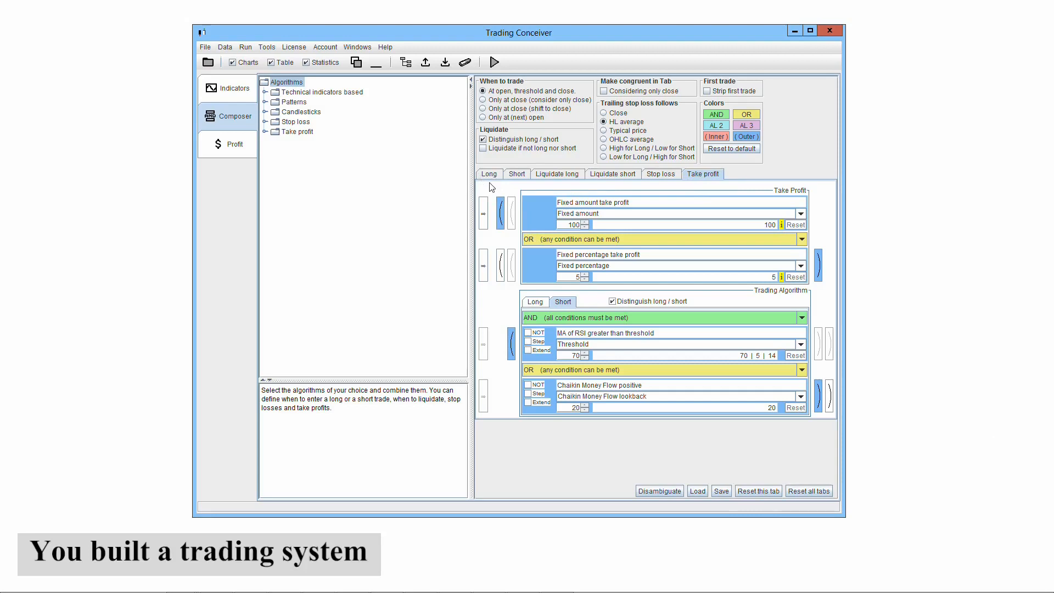
mouse_move(490, 174)
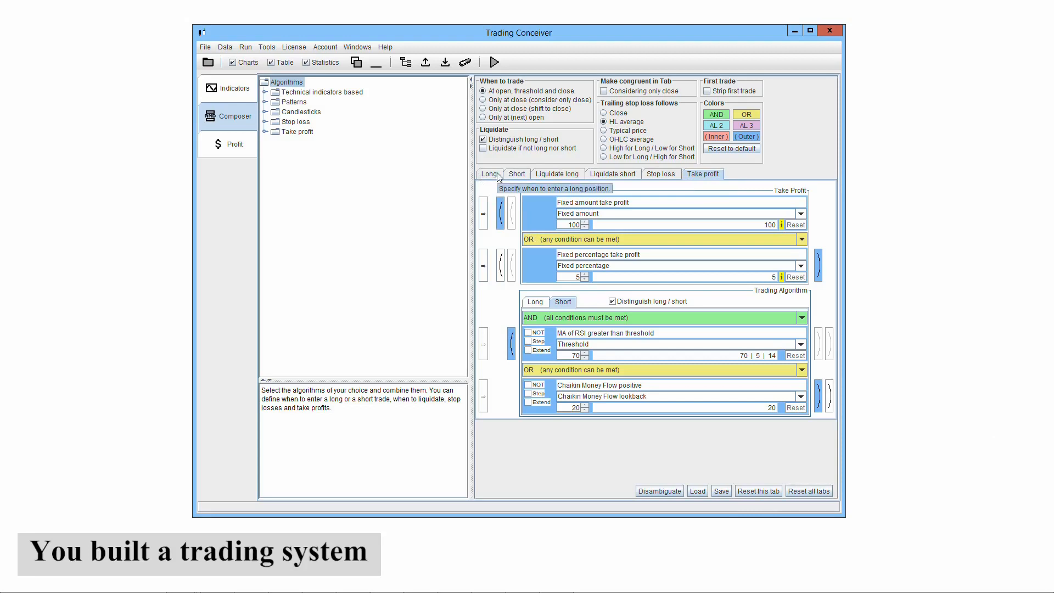
- Show the short entry, short-liquidation and stop-loss rule sets in turn
left_click(557, 174)
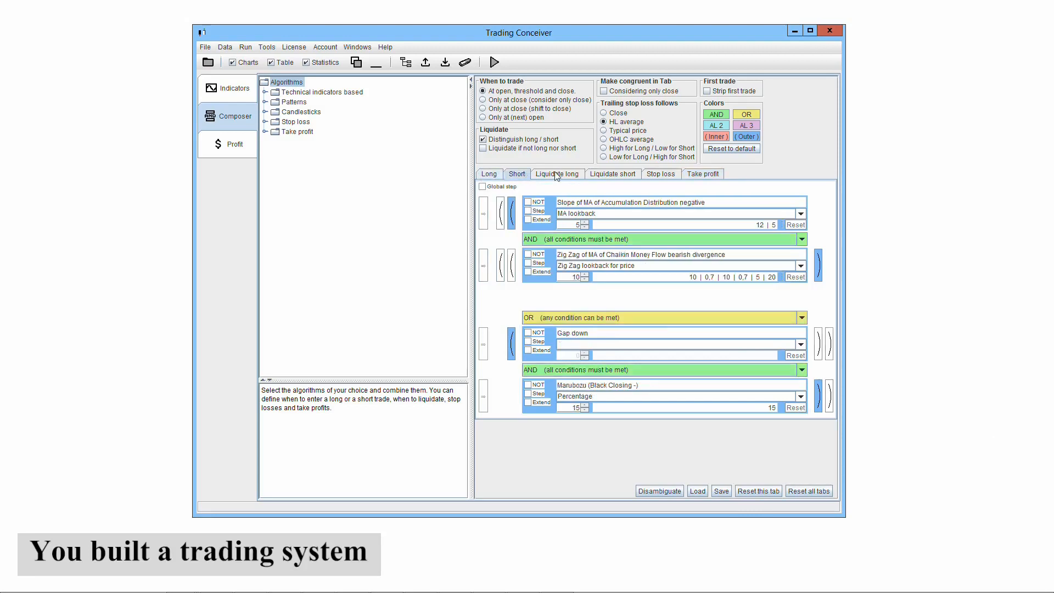
left_click(613, 173)
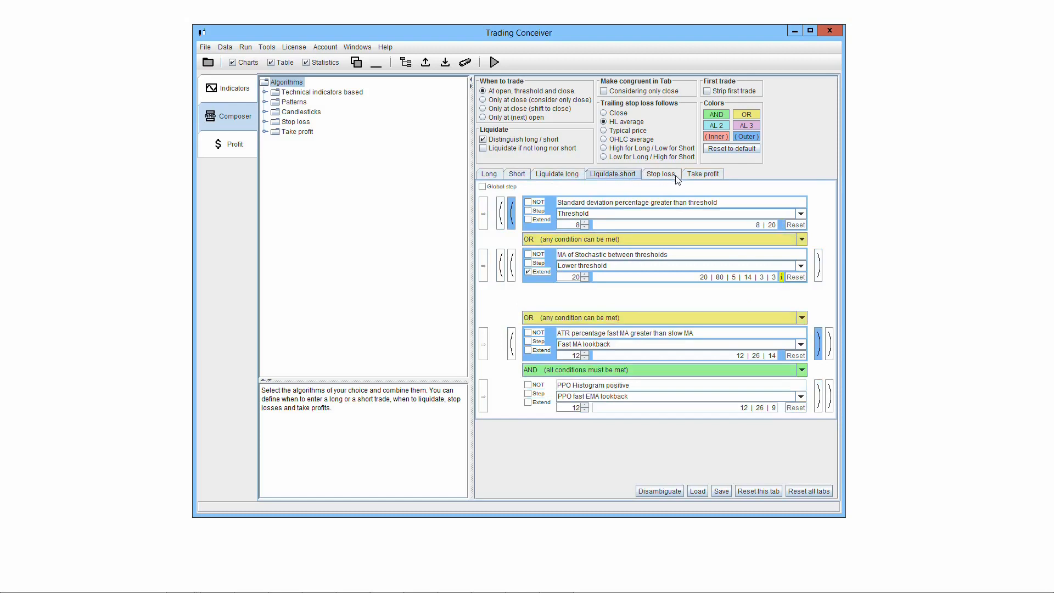
left_click(702, 173)
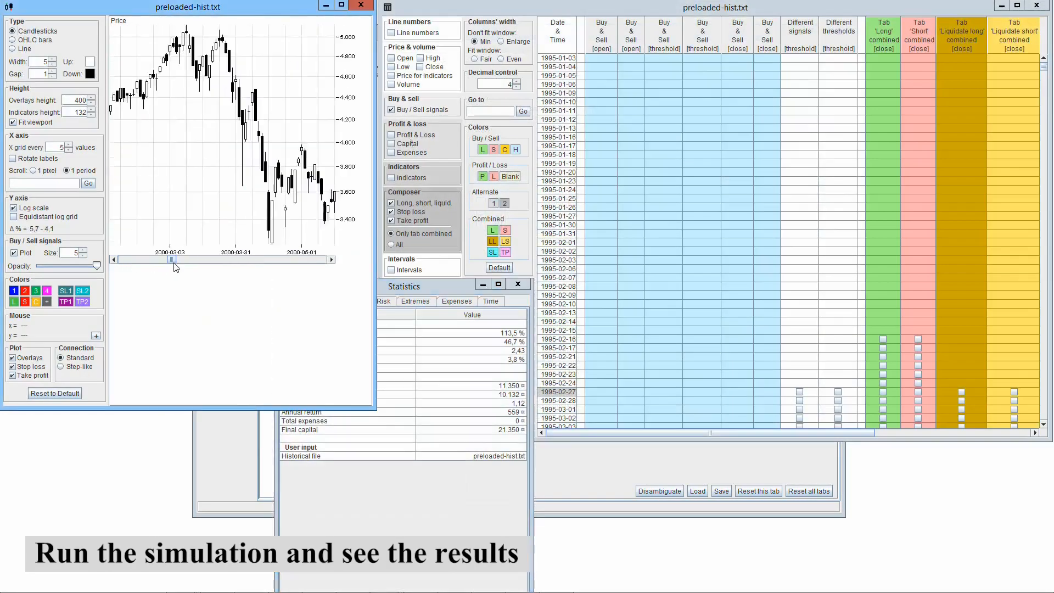
- Scroll the simulation price chart horizontally to inspect more of the results
left_click_drag(173, 259, 183, 259)
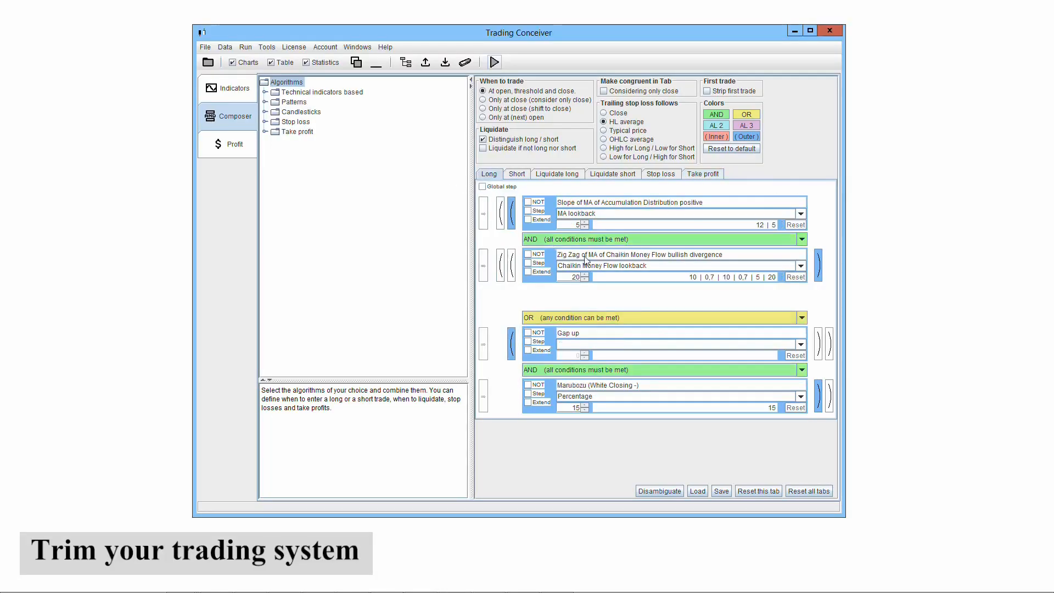
- Show the short entry rules and pick a Zig Zag bearish divergence parameter
left_click(800, 317)
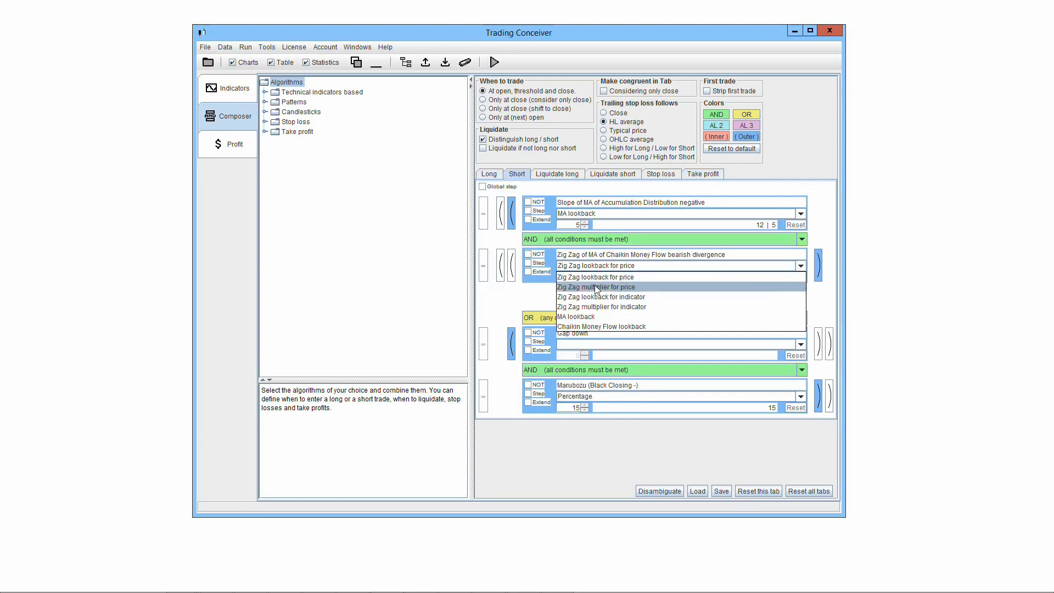
left_click(595, 287)
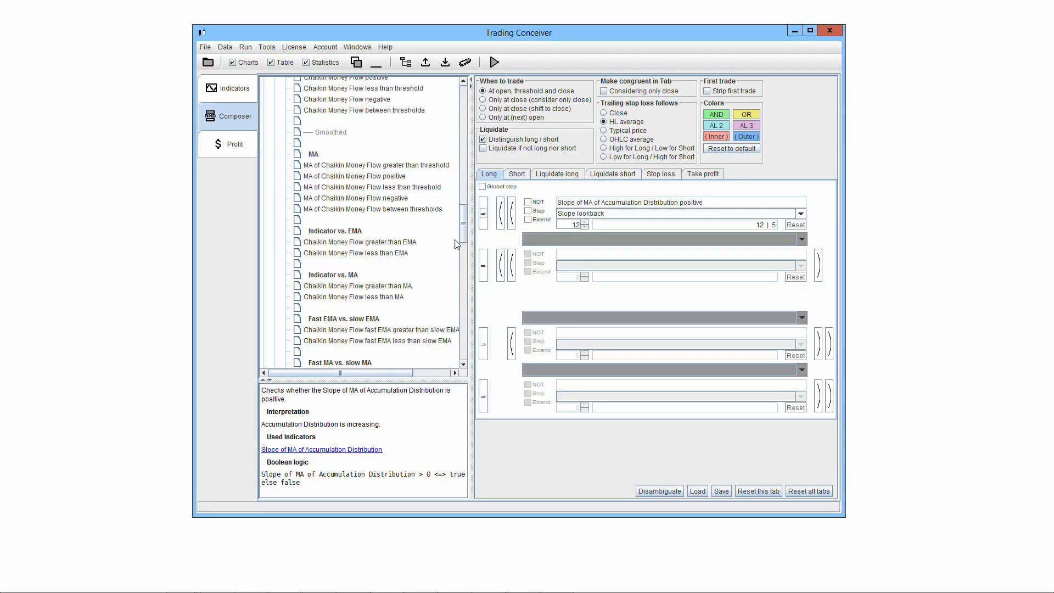
- Scroll the long rules, then review the Short, Liquidate short and Take profit rule sets
scroll("down", 3)
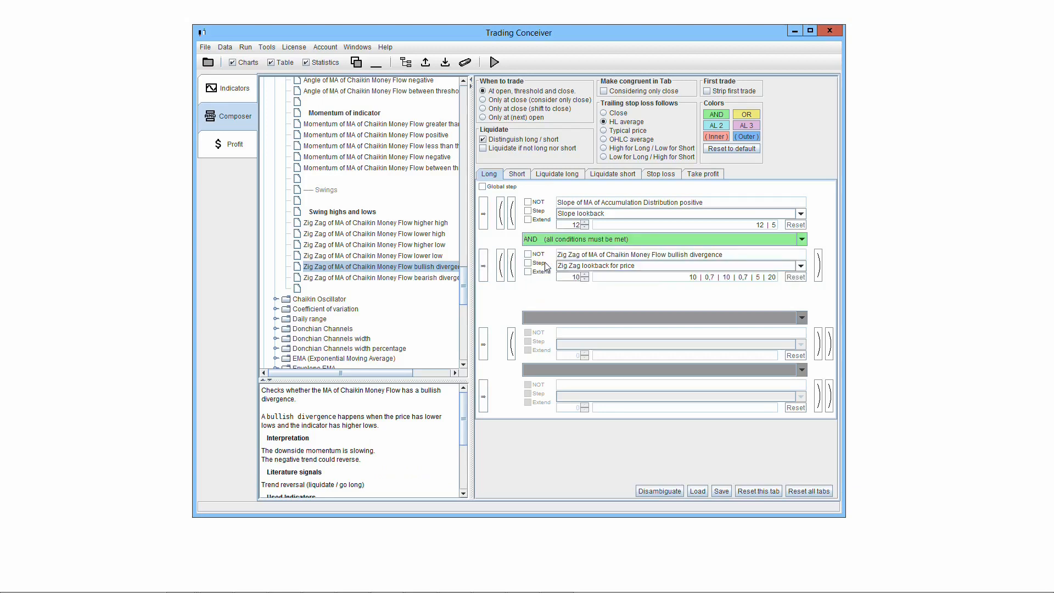
left_click(516, 173)
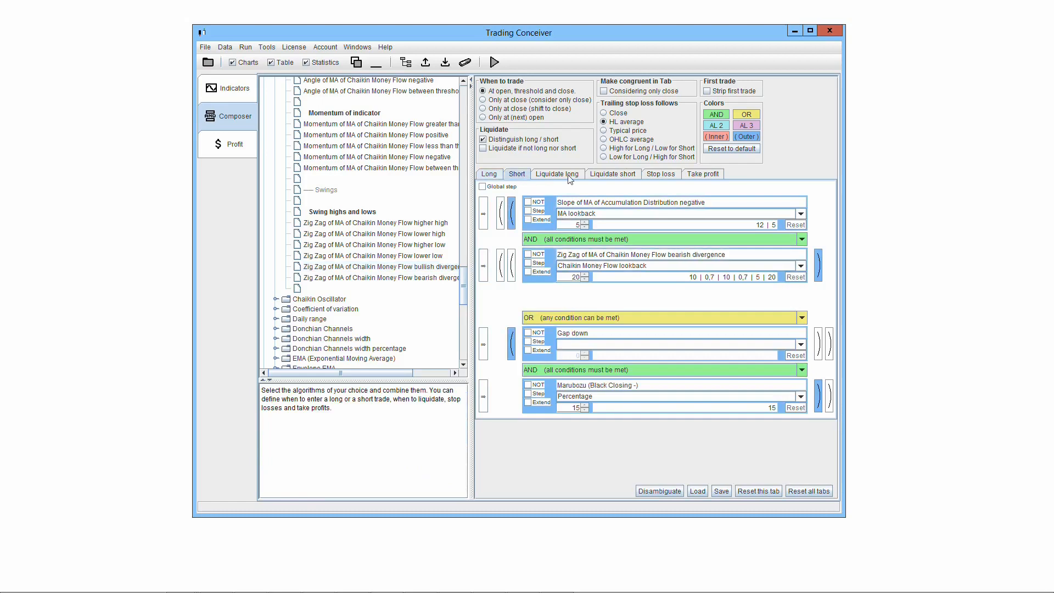
left_click(612, 174)
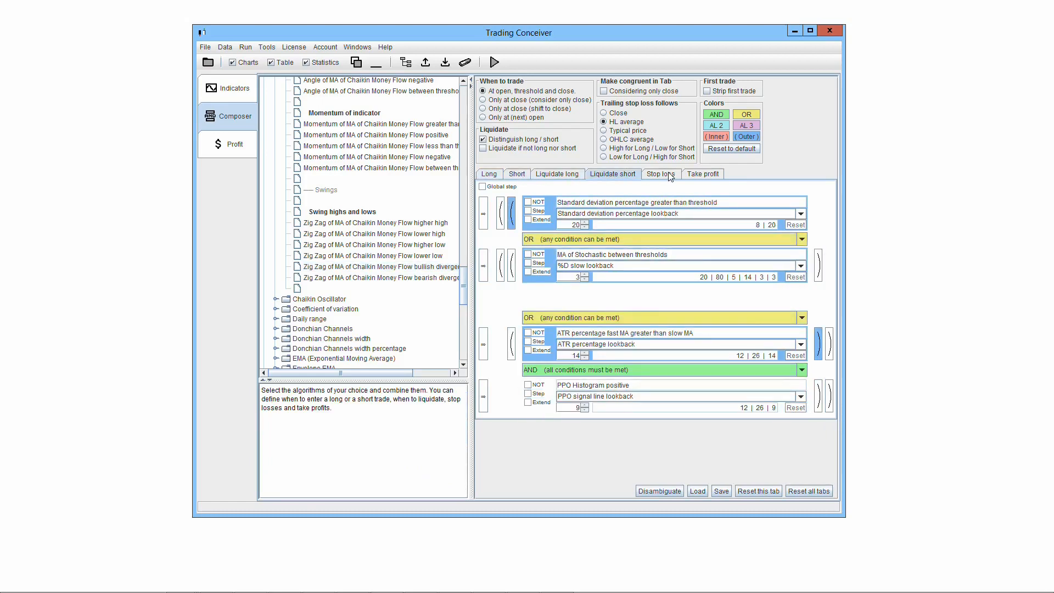
left_click(703, 174)
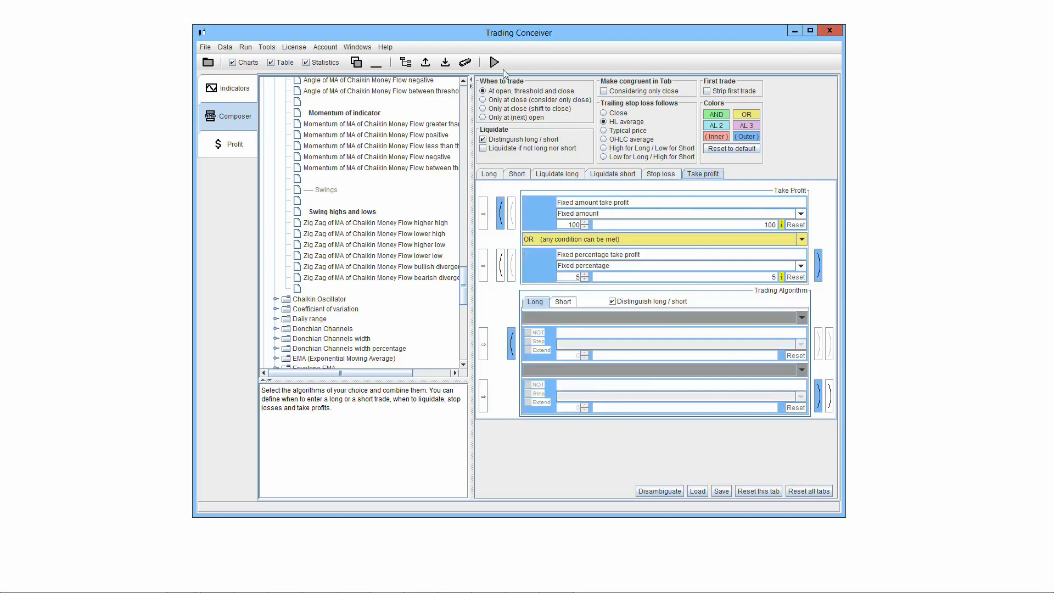